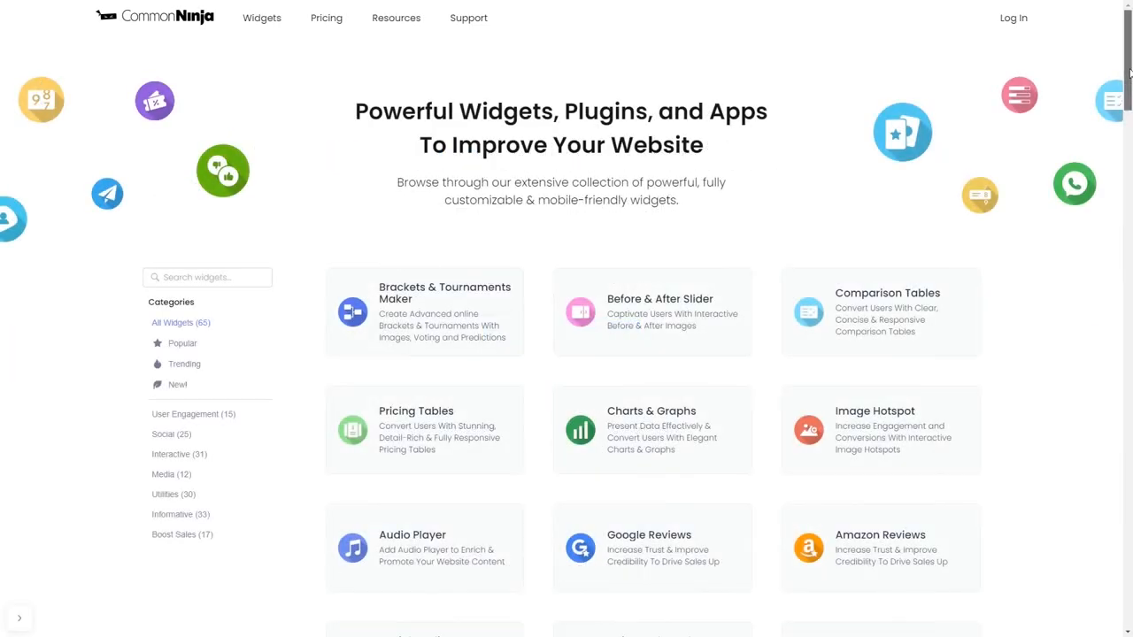
Step: Create a new Image Accordion widget from the widget page, opening the editor
scroll("down", 3)
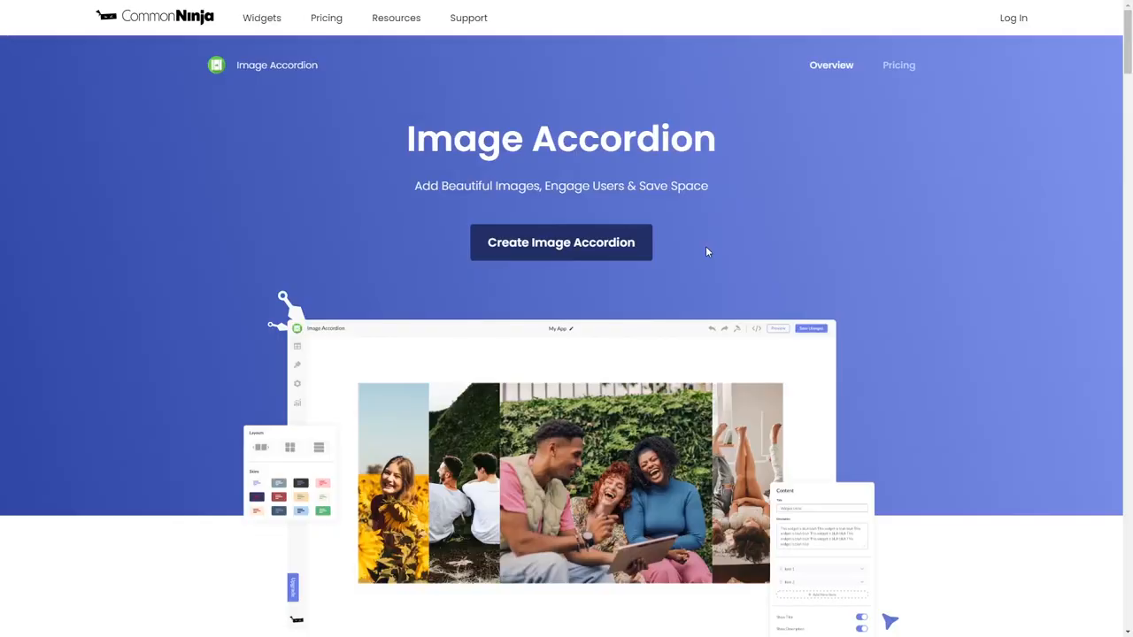
mouse_move(619, 251)
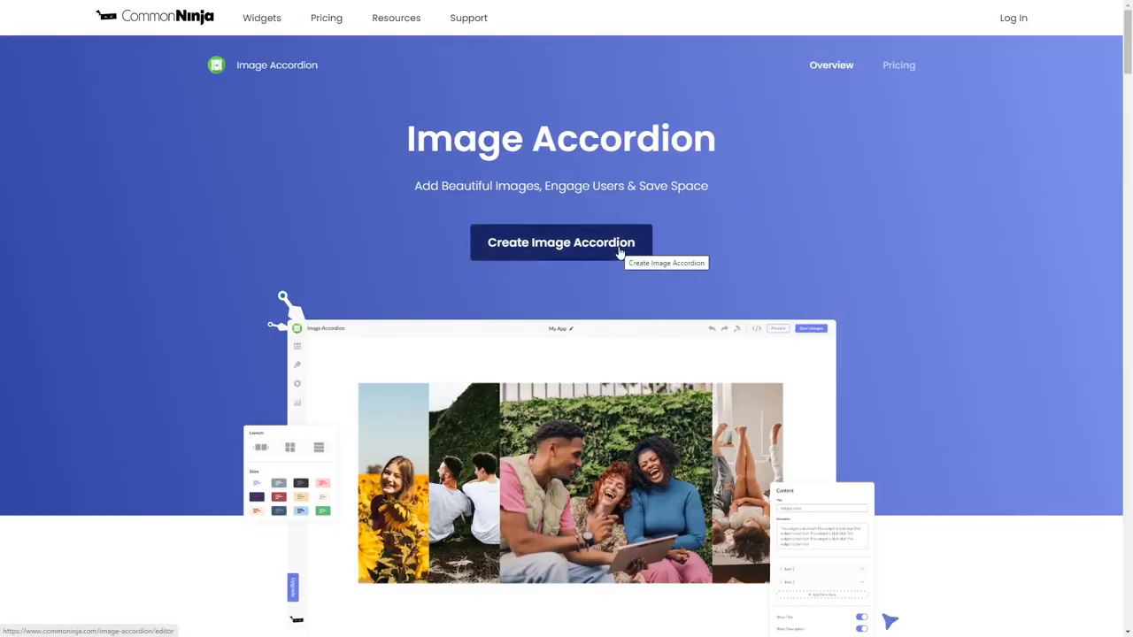
left_click(559, 241)
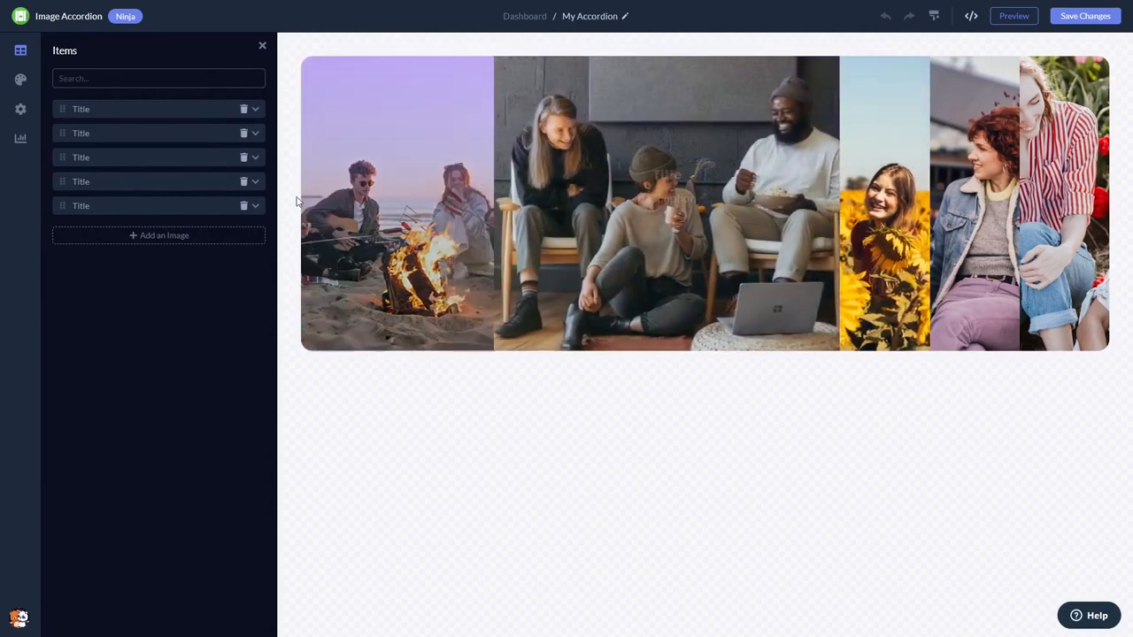
Step: In Look & Feel, switch the accordion direction to Vertical, then back to Horizontal
left_click(82, 110)
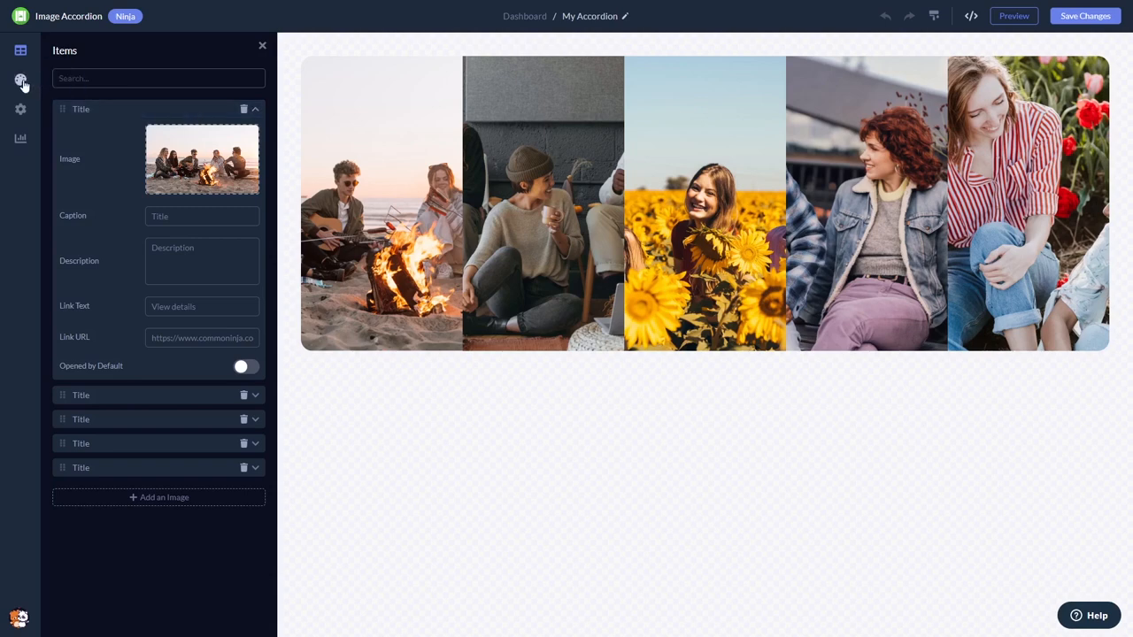
left_click(21, 80)
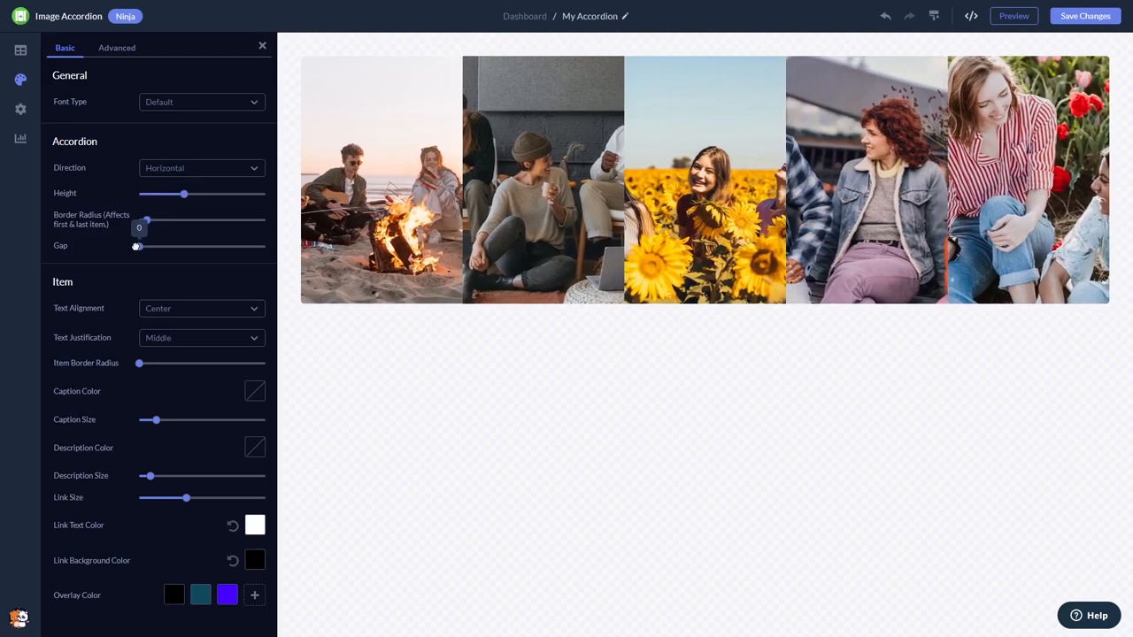
left_click(201, 169)
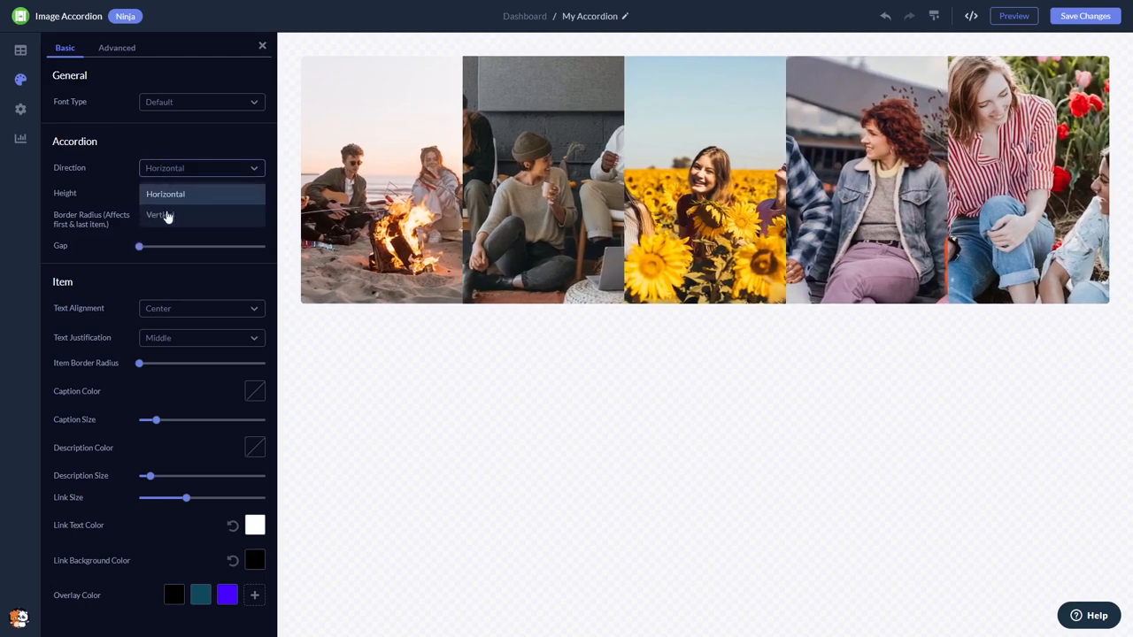
left_click(160, 216)
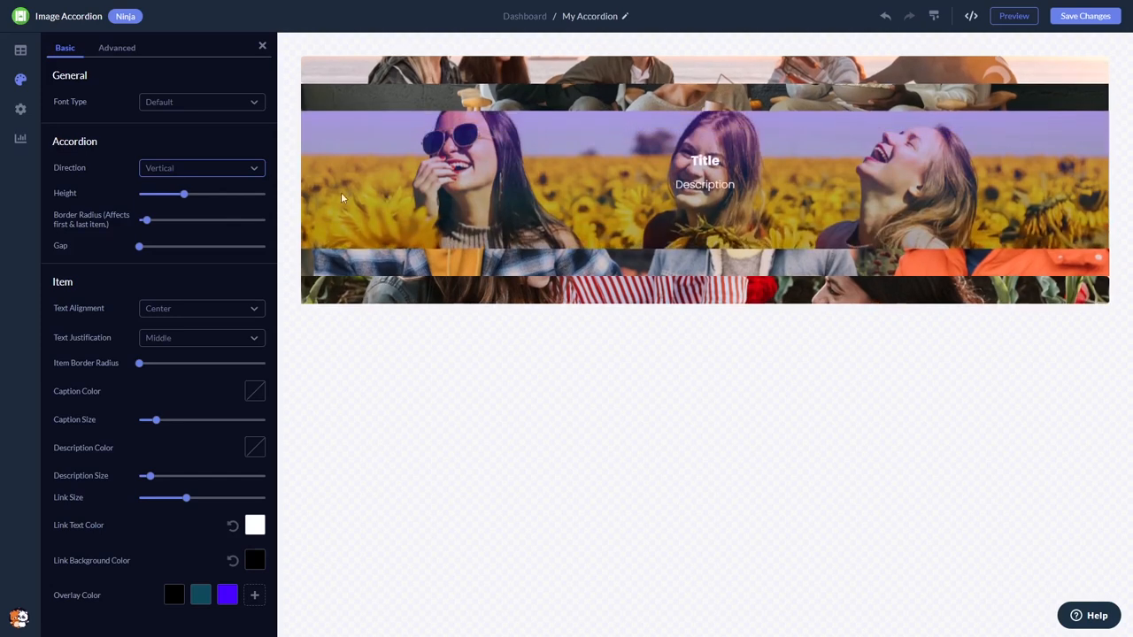
left_click(202, 166)
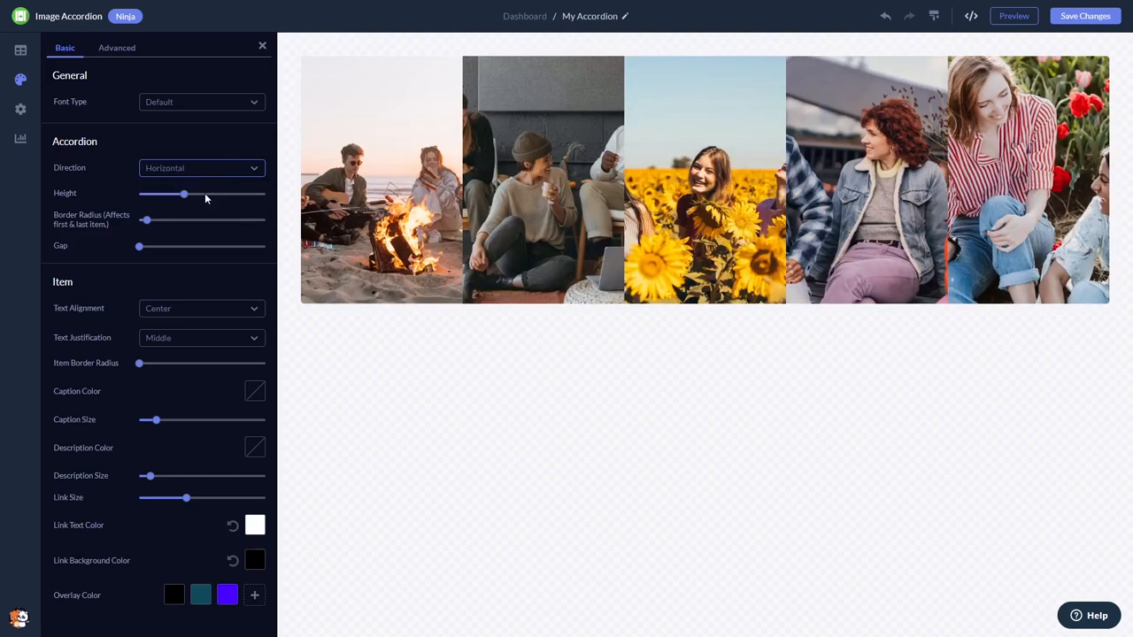
mouse_move(69, 126)
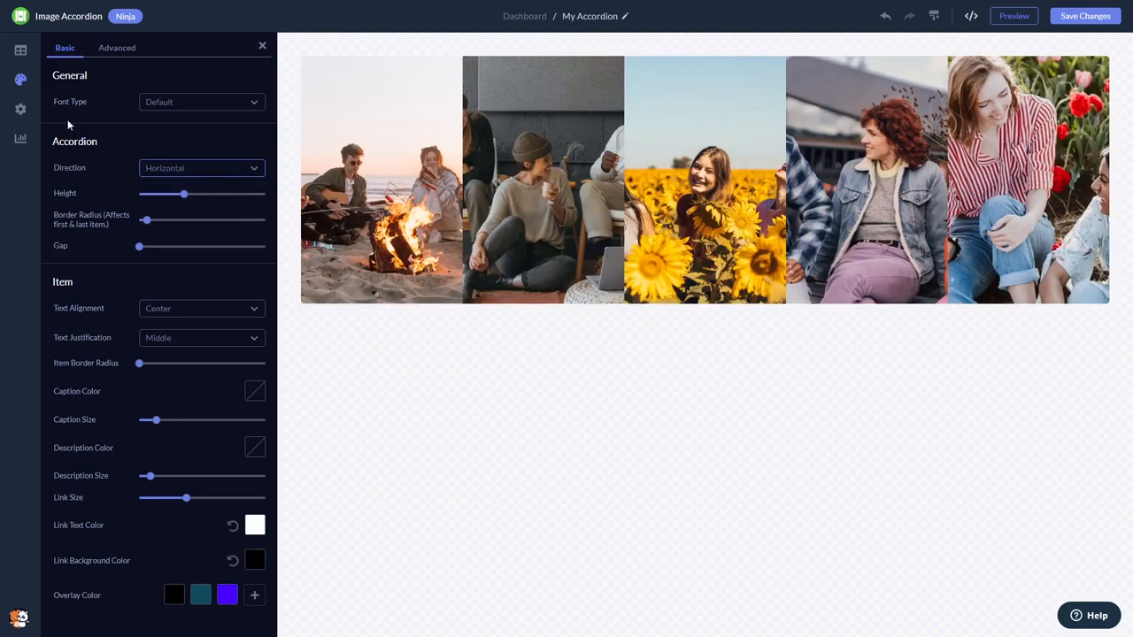
Step: Show the widget's General Settings with click behaviour and visibility toggles
left_click(21, 110)
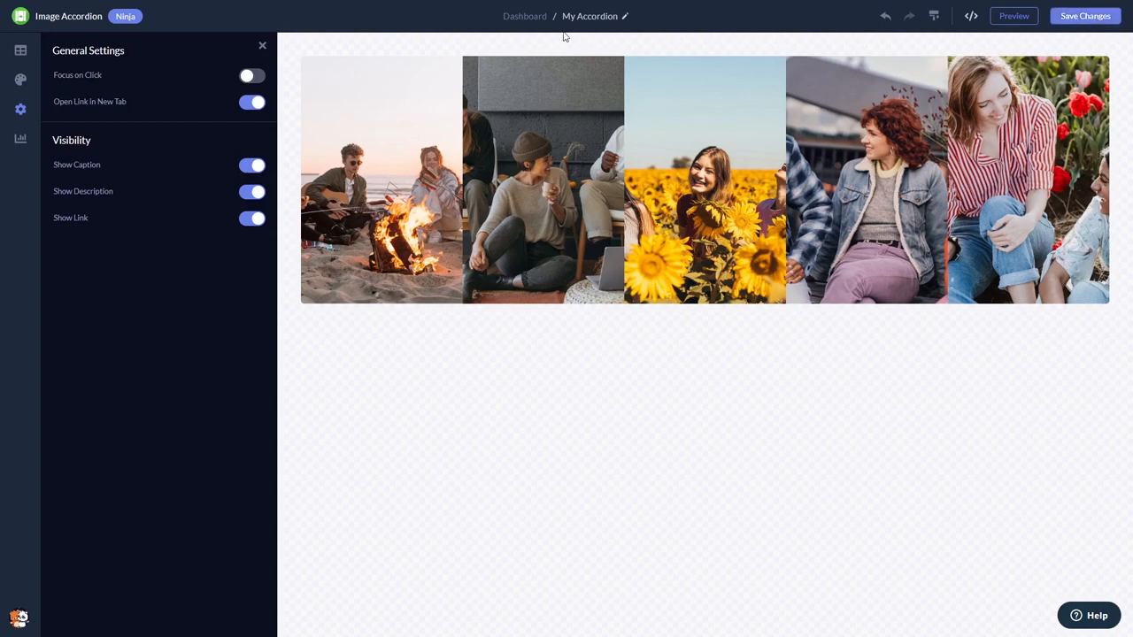
mouse_move(524, 16)
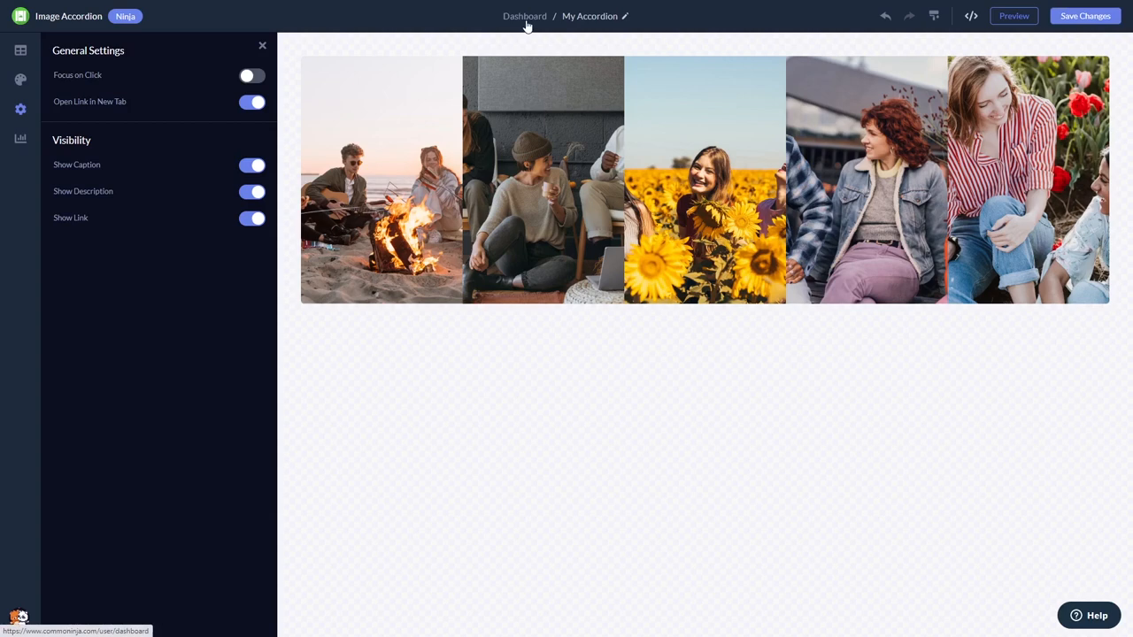
Step: From the dashboard, copy My Widget's installation code via Add to site and close the dialog
left_click(524, 16)
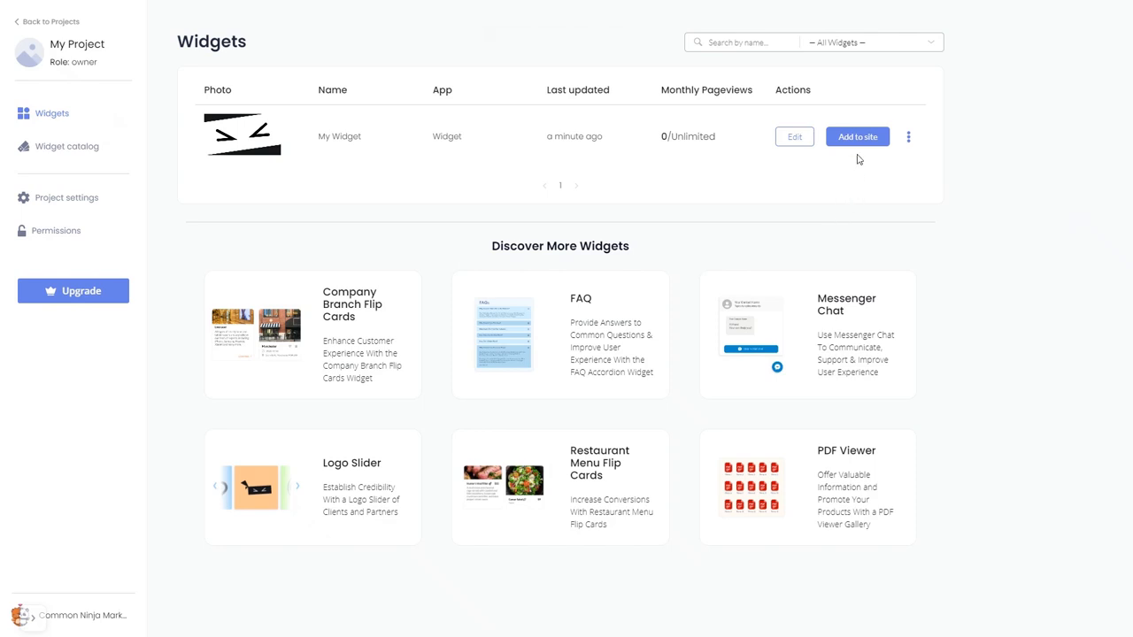
left_click(856, 136)
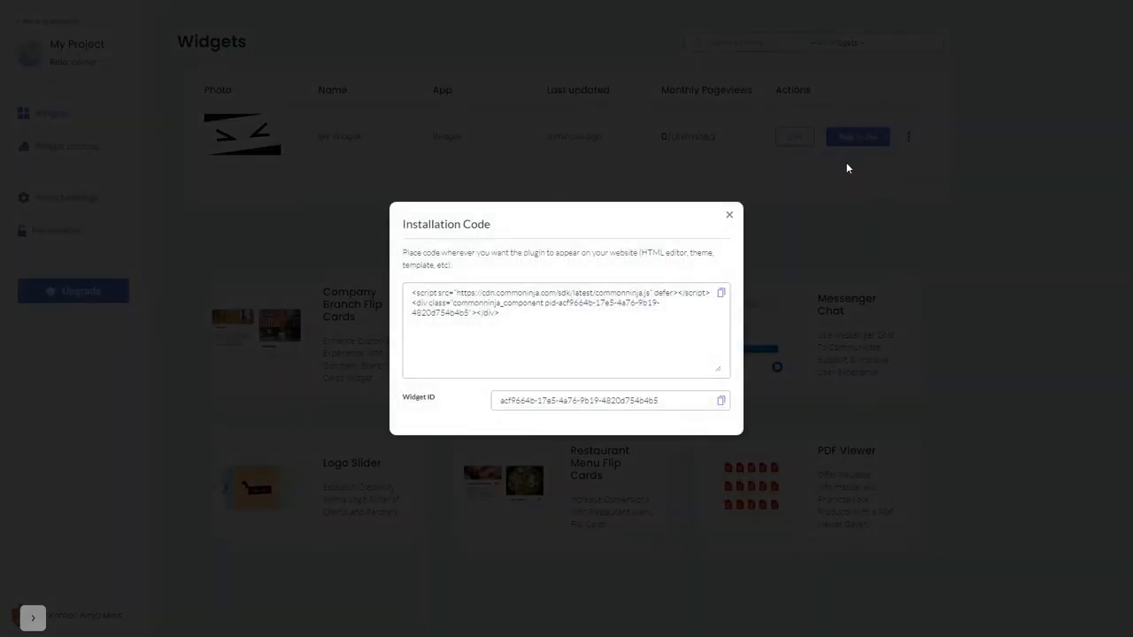
mouse_move(720, 294)
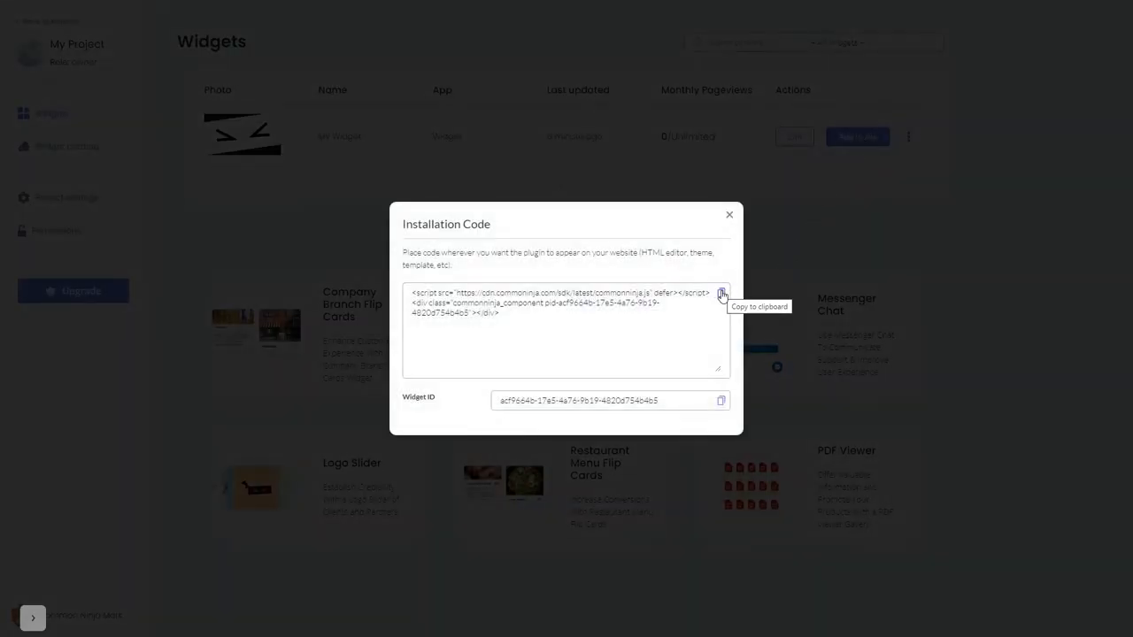
left_click(723, 294)
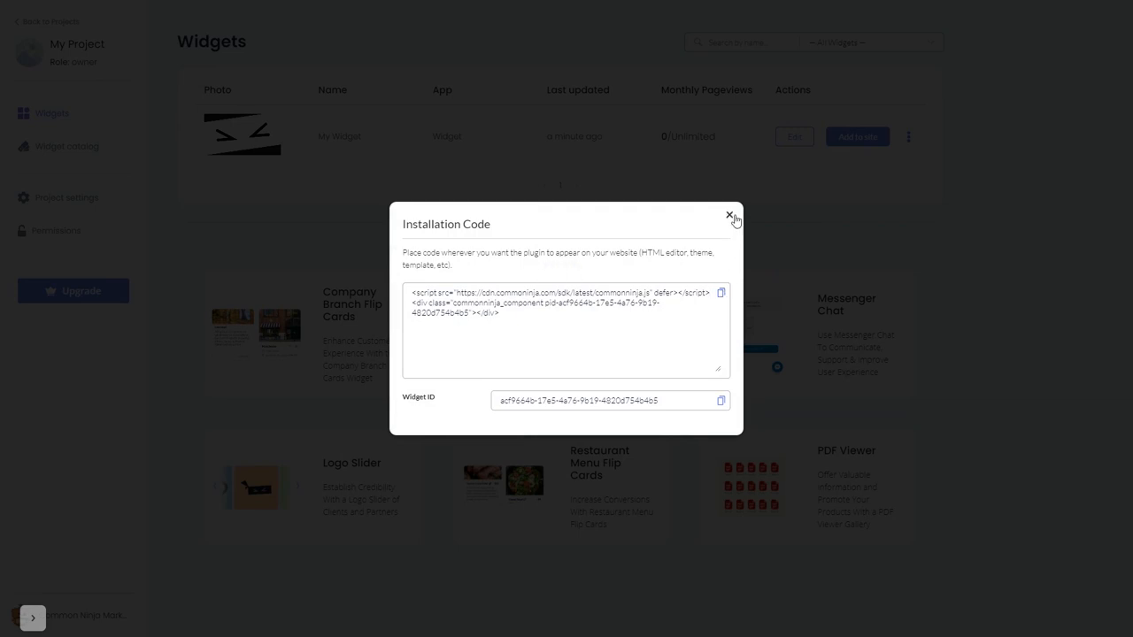
left_click(730, 216)
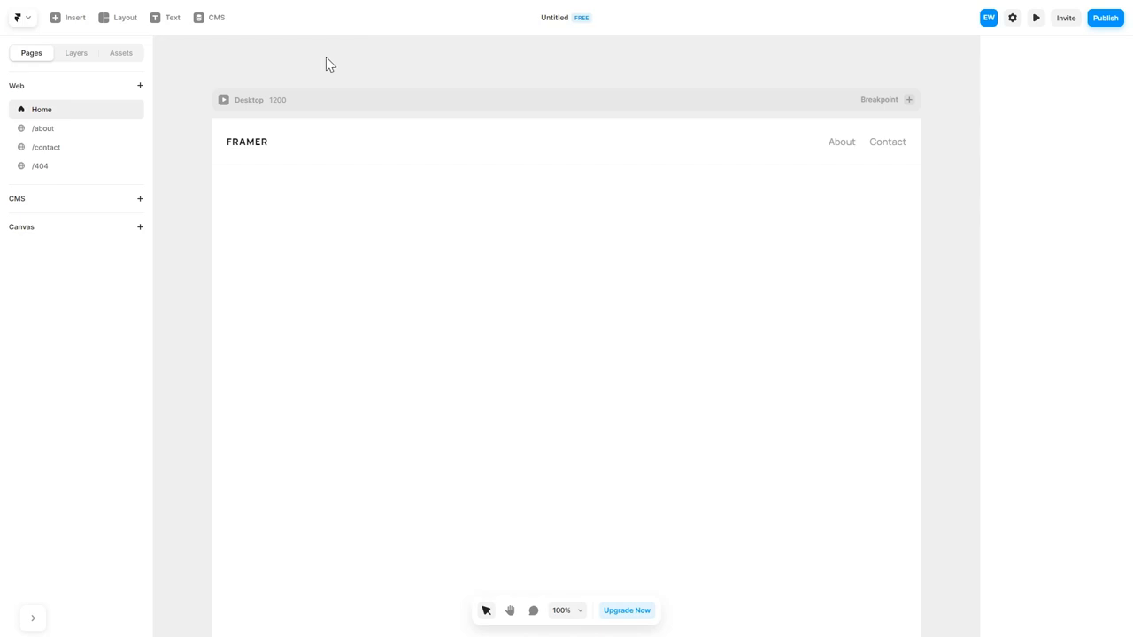
mouse_move(75, 18)
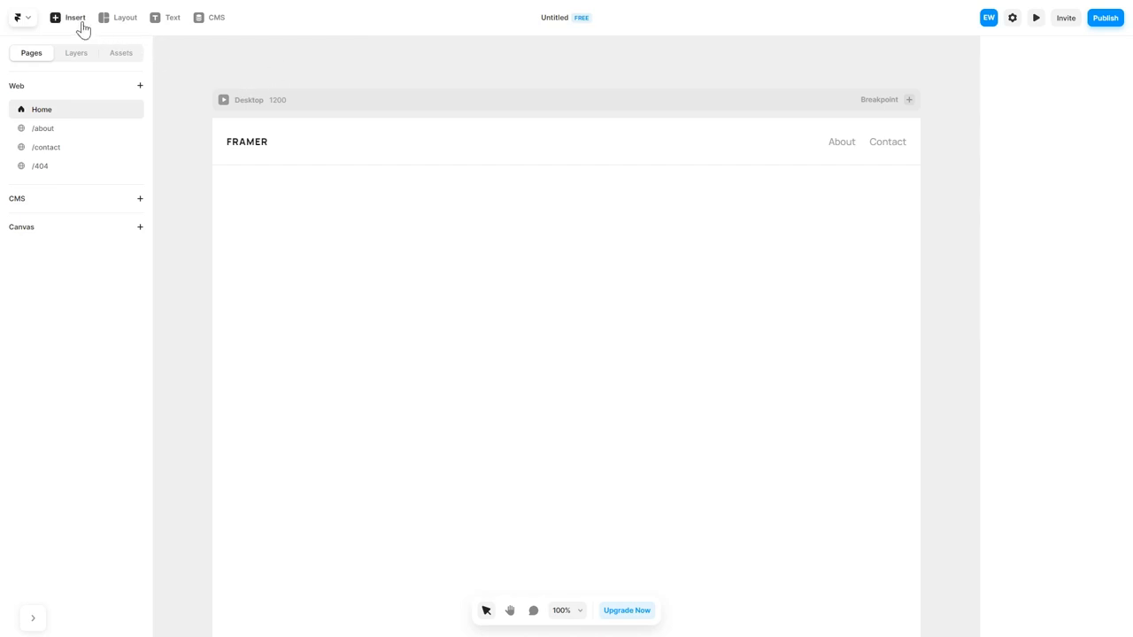
Step: Insert an Embed component on the home page and set its type to HTML
left_click(74, 17)
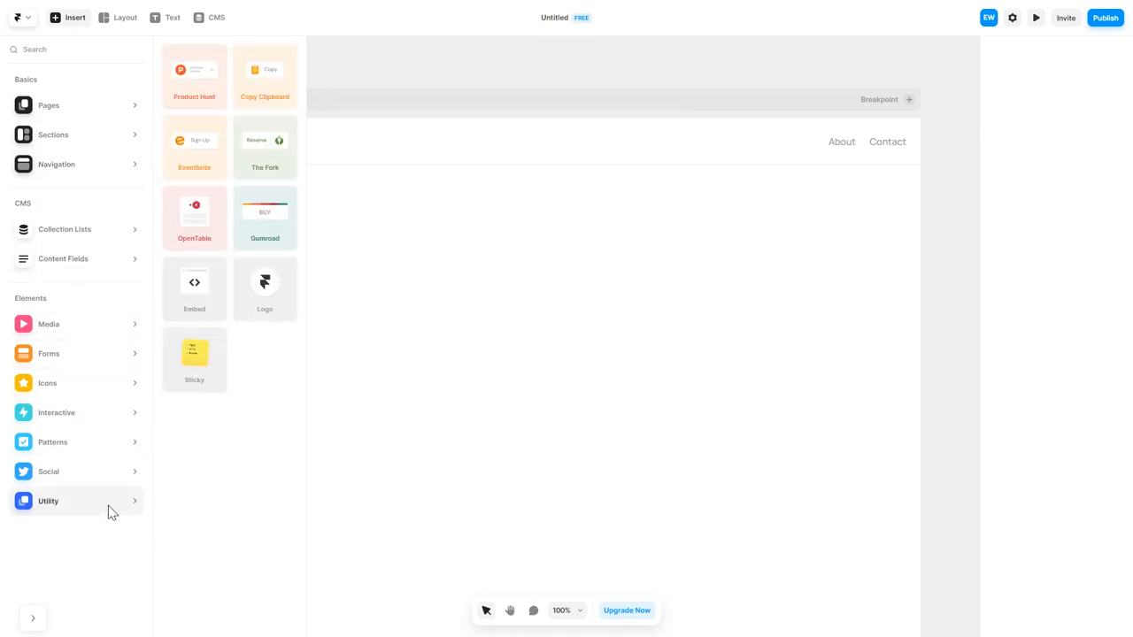
mouse_move(194, 283)
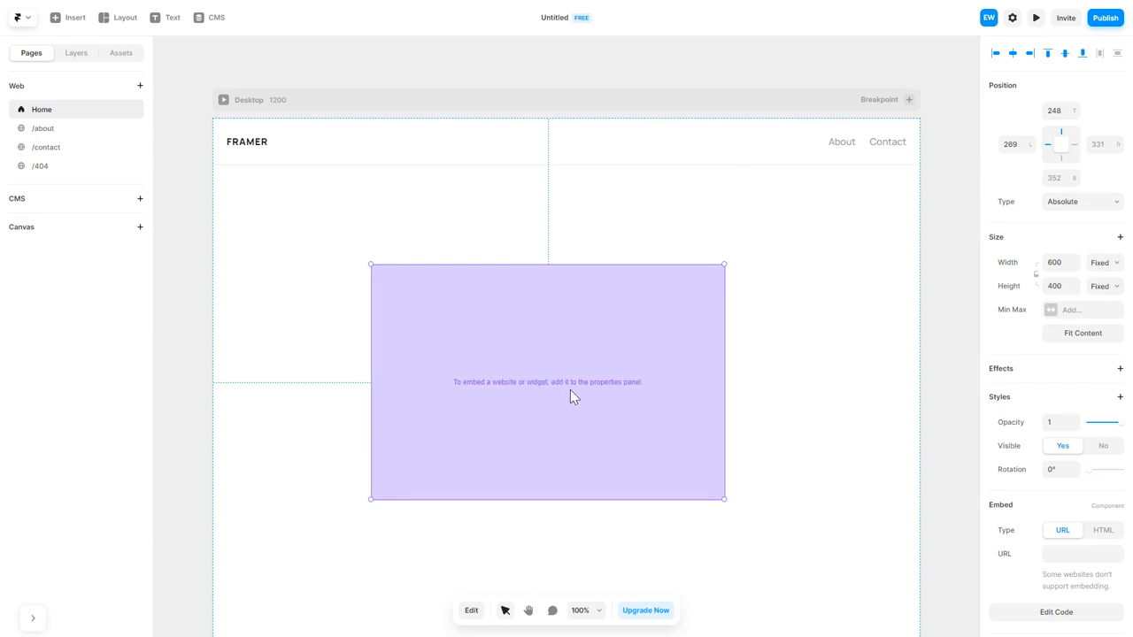
mouse_move(1114, 543)
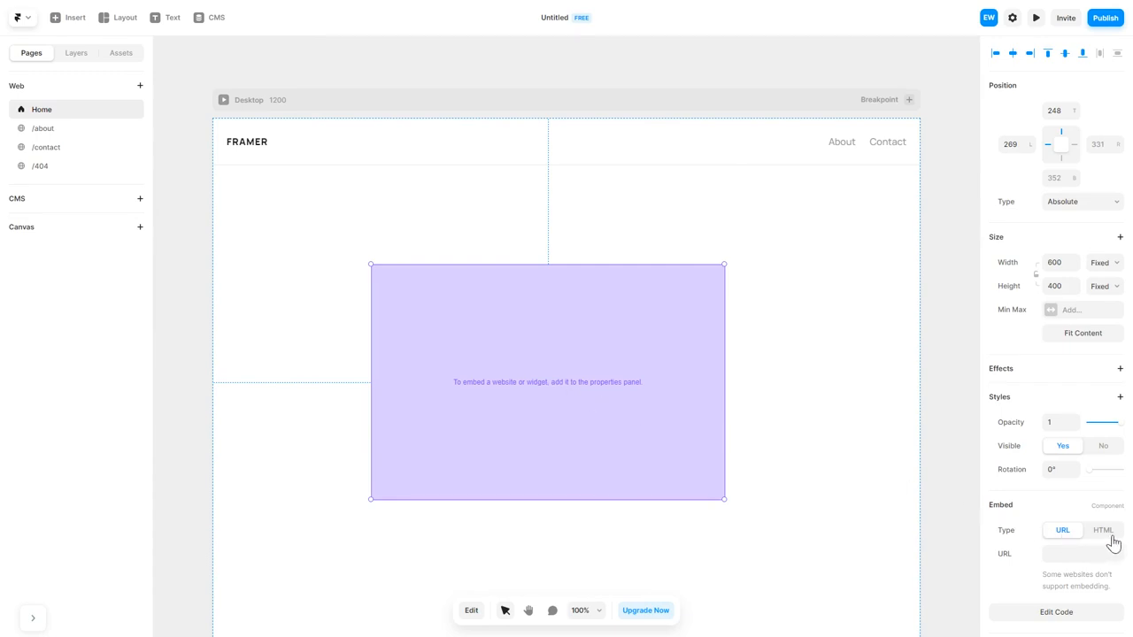
left_click(1103, 531)
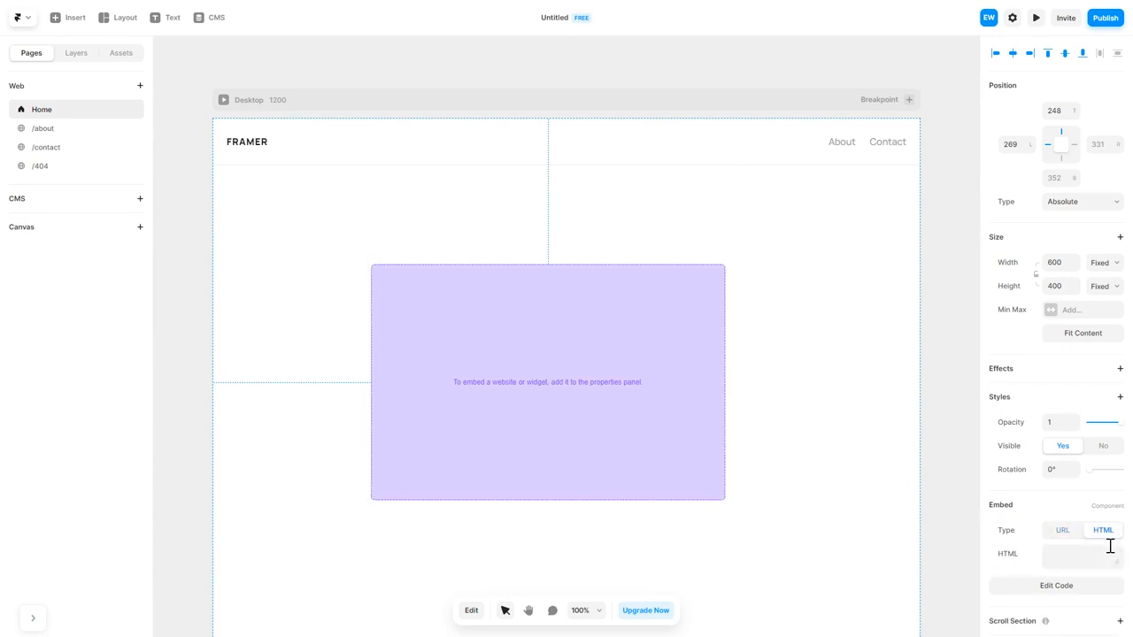